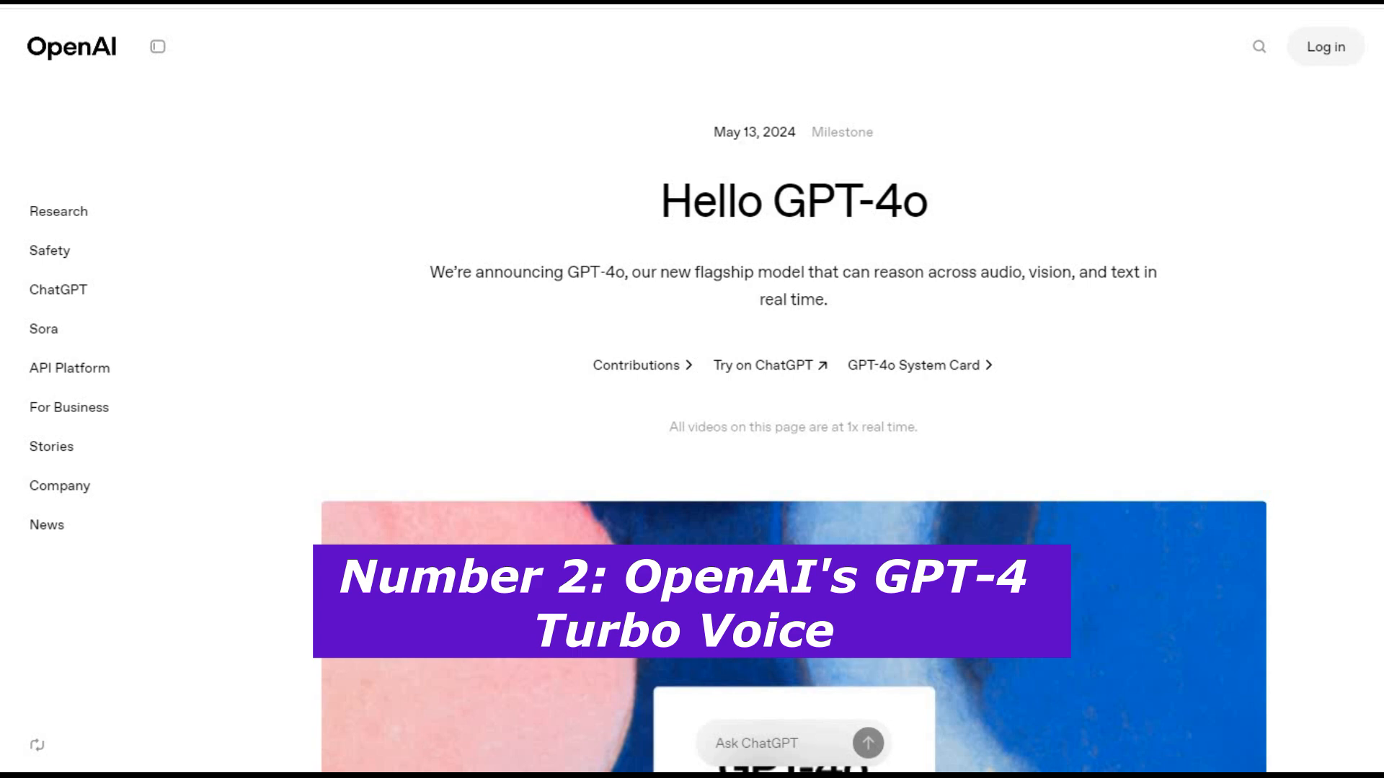
pyautogui.scroll(-3)
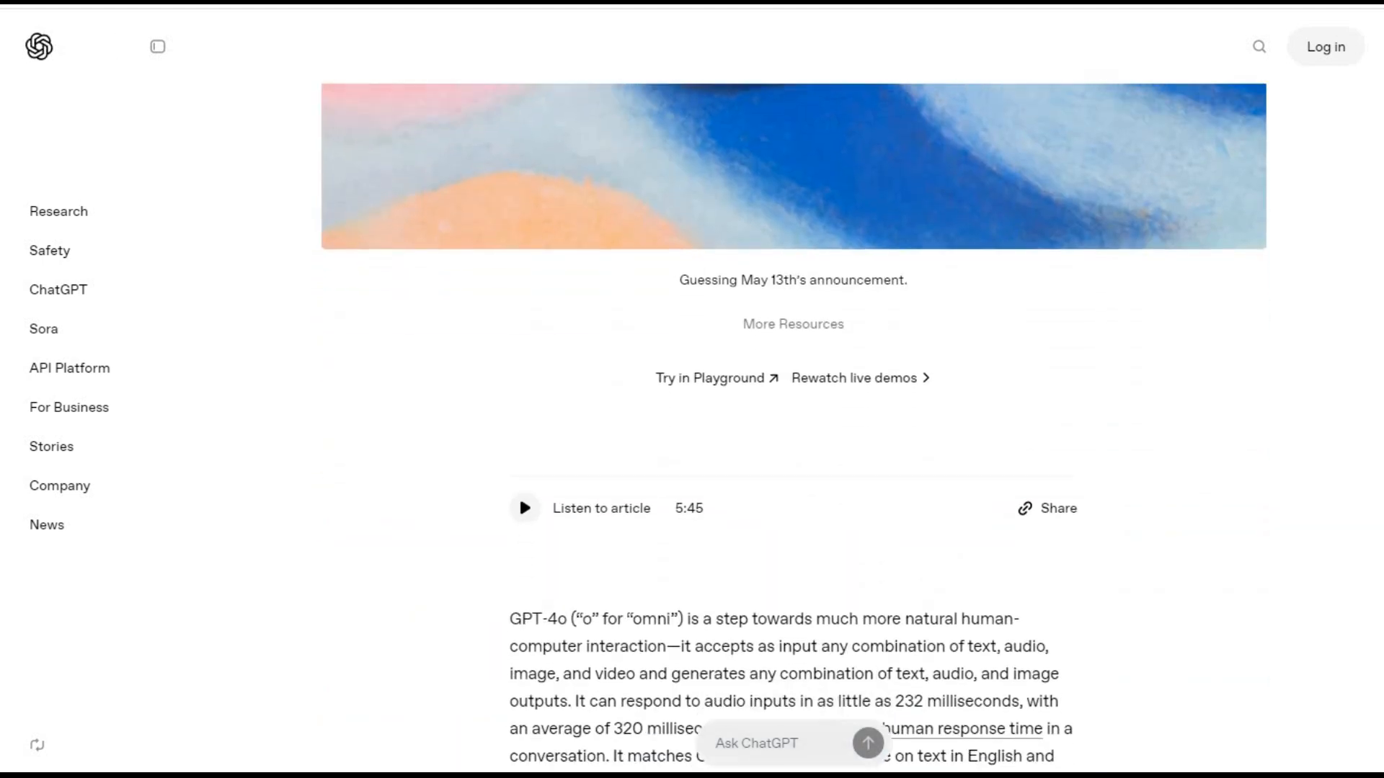
pyautogui.scroll(-3)
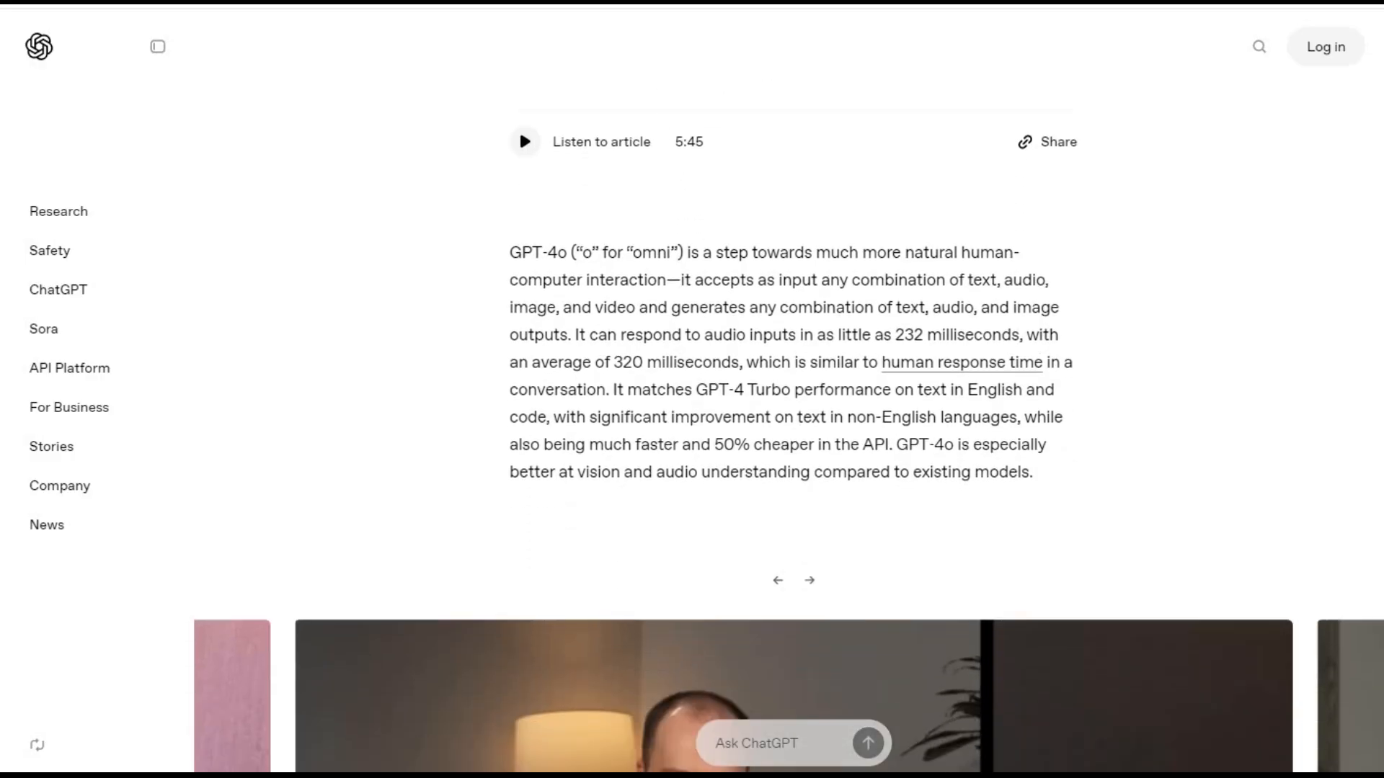
pyautogui.scroll(-3)
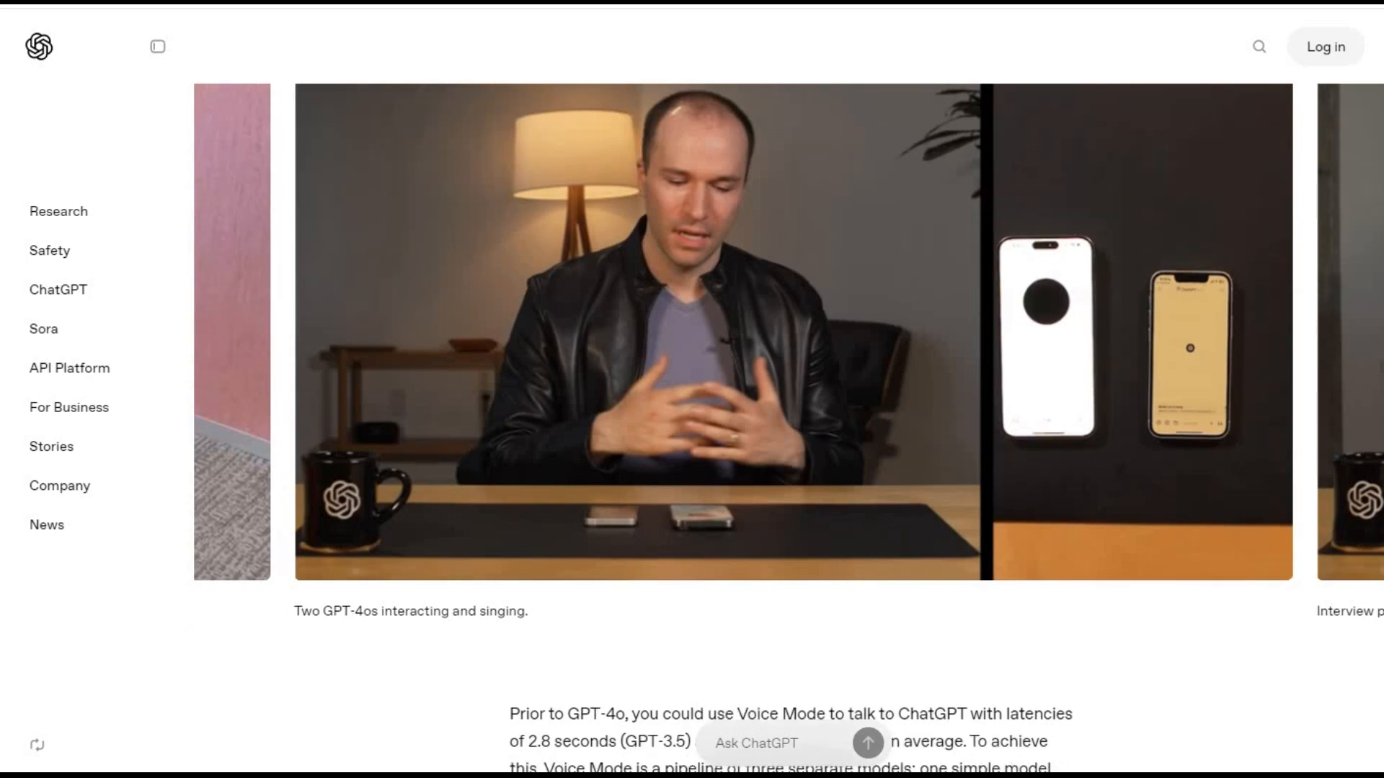
pyautogui.scroll(-3)
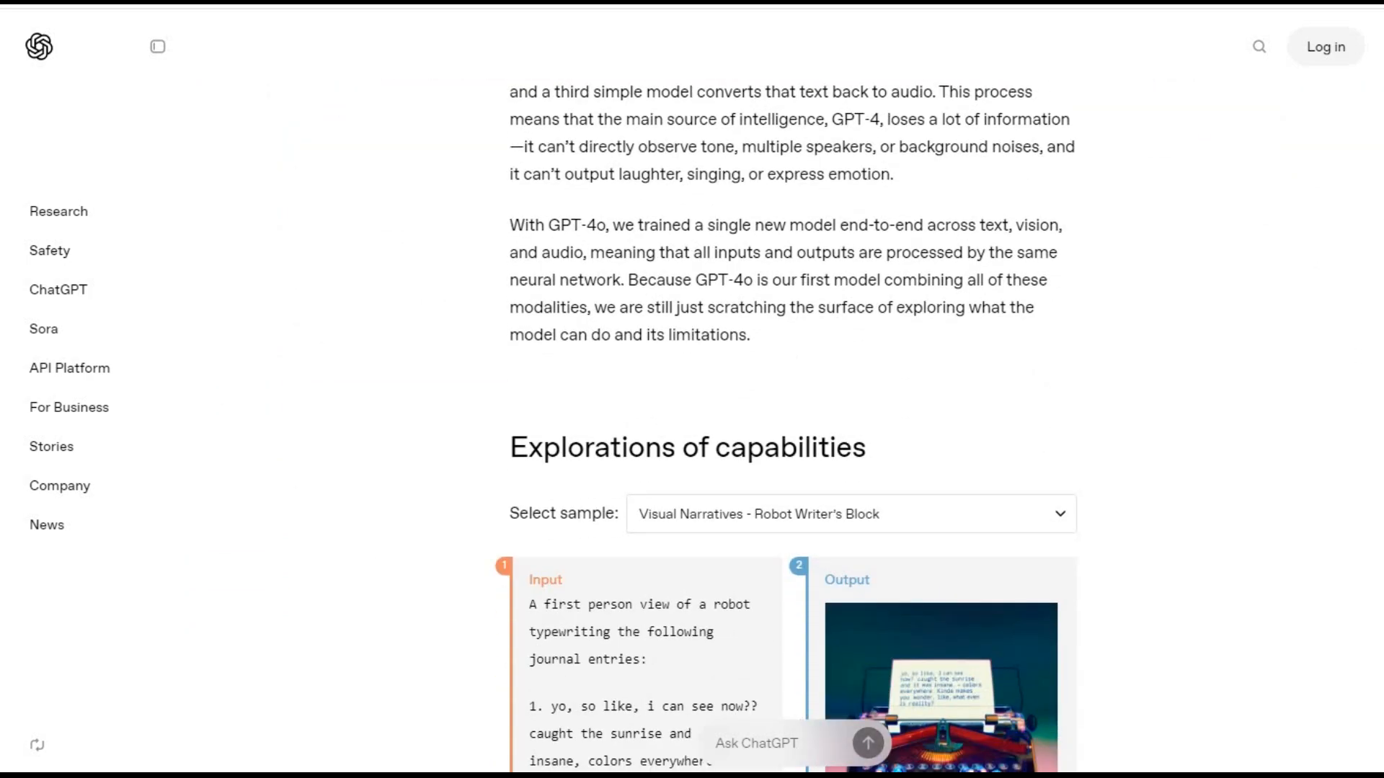
pyautogui.scroll(-3)
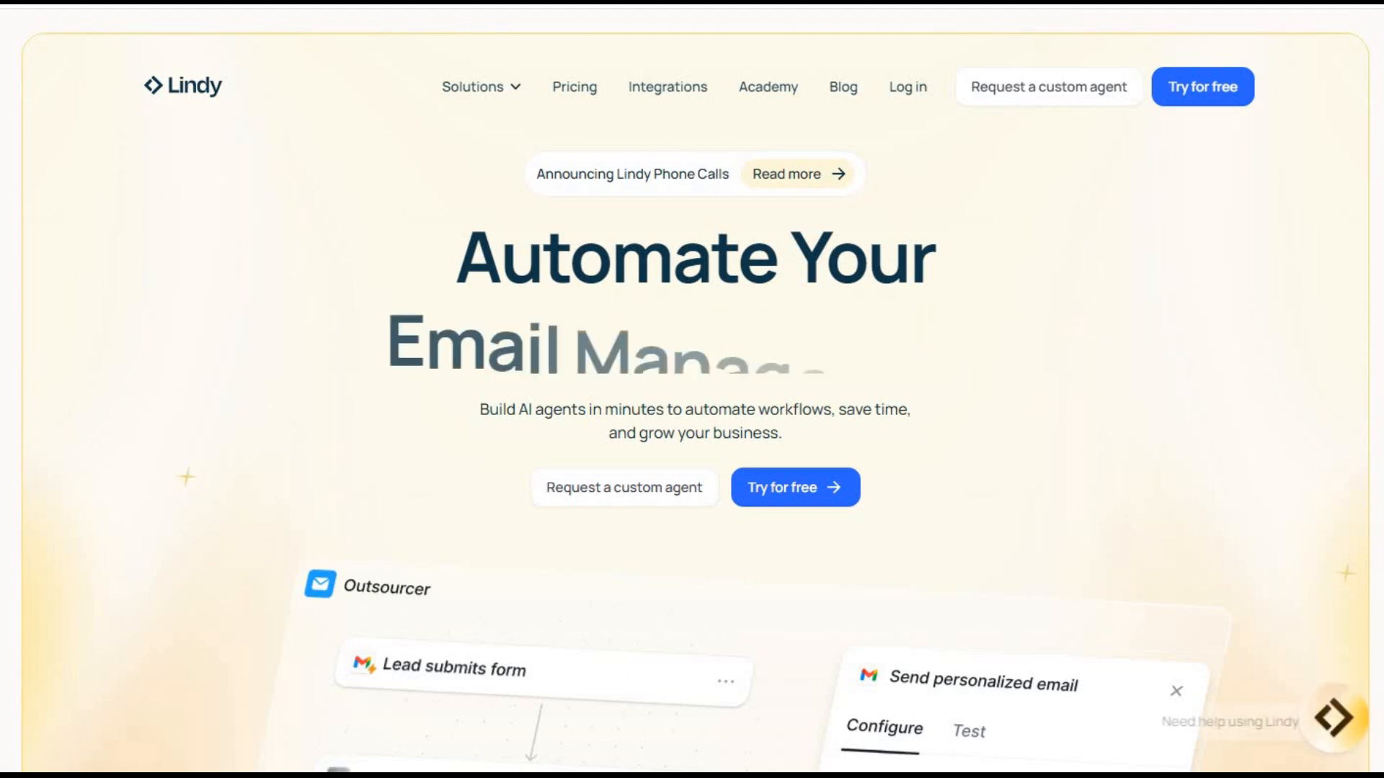
pyautogui.scroll(-3)
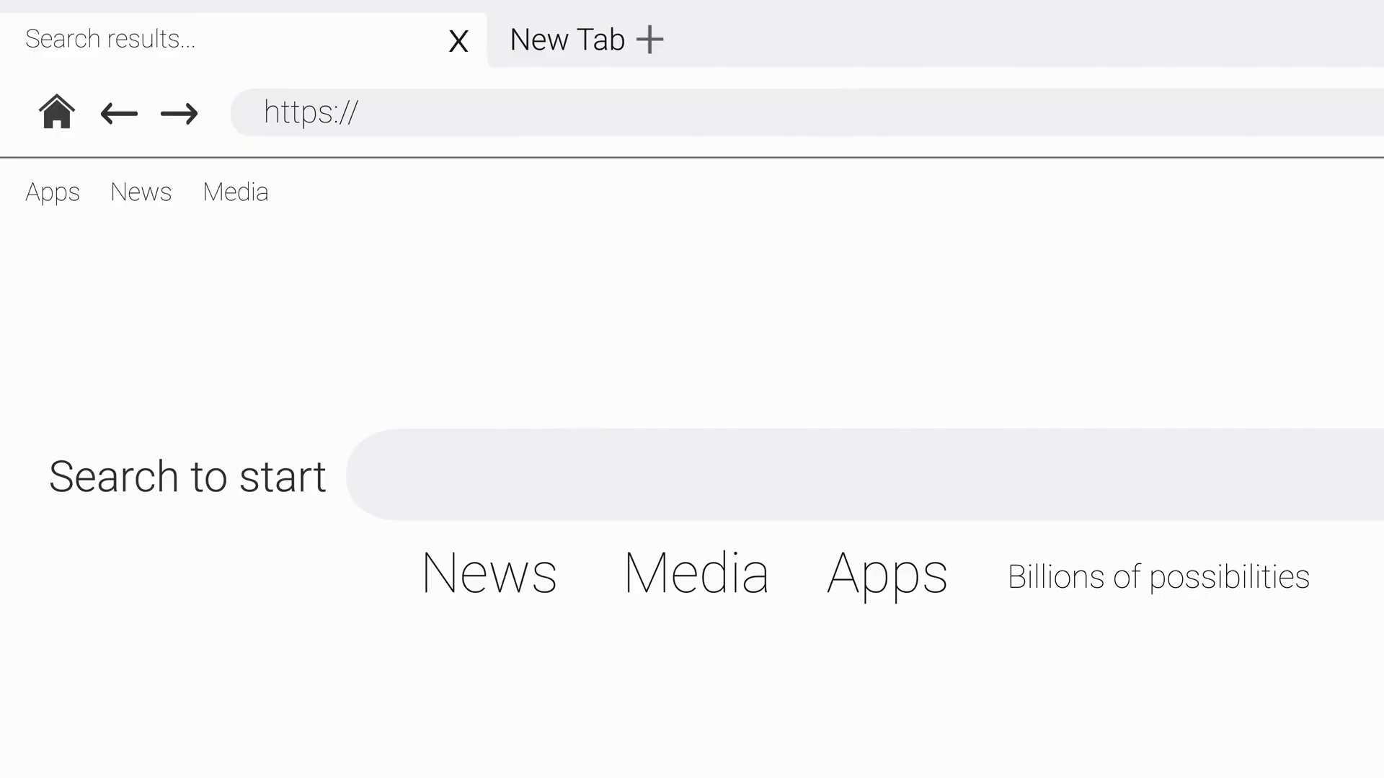
pyautogui.write('p')
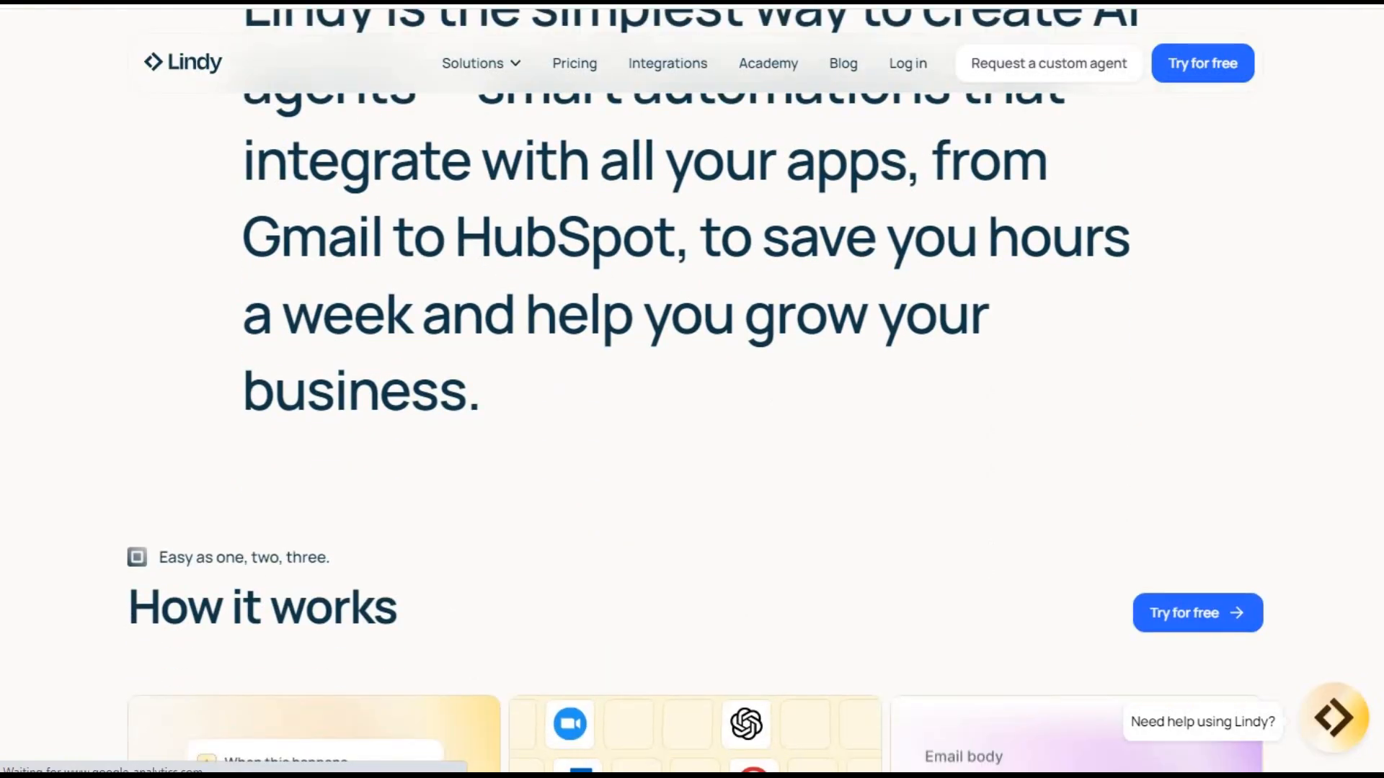
pyautogui.scroll(-3)
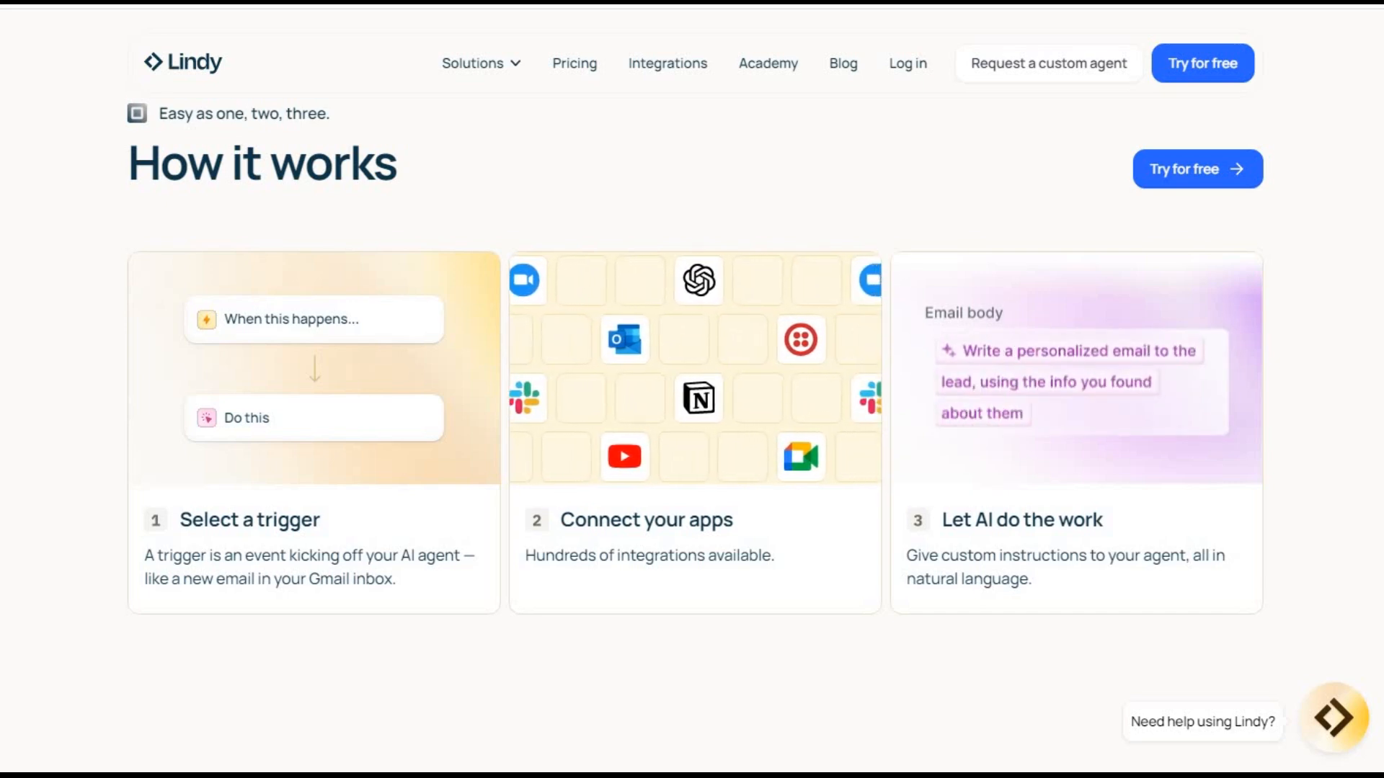
pyautogui.scroll(-3)
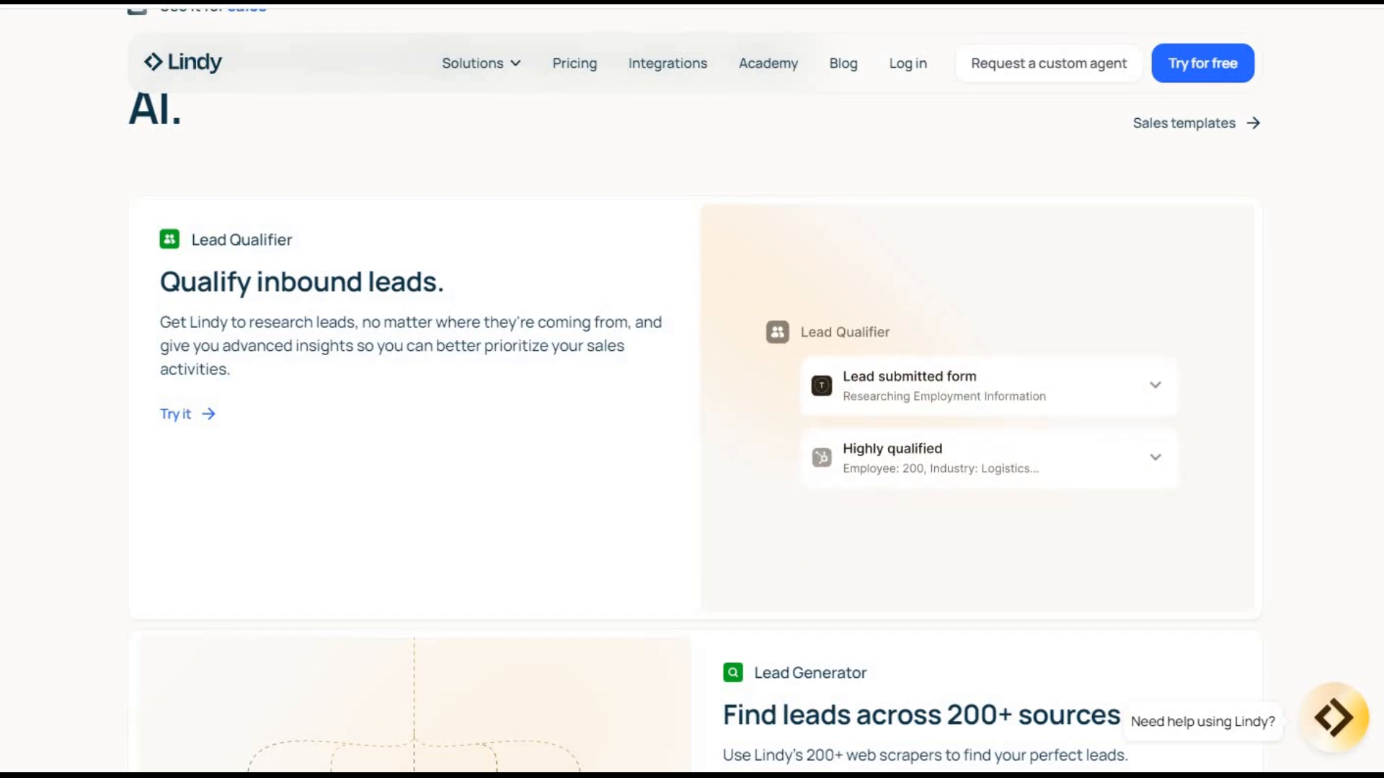
pyautogui.scroll(-3)
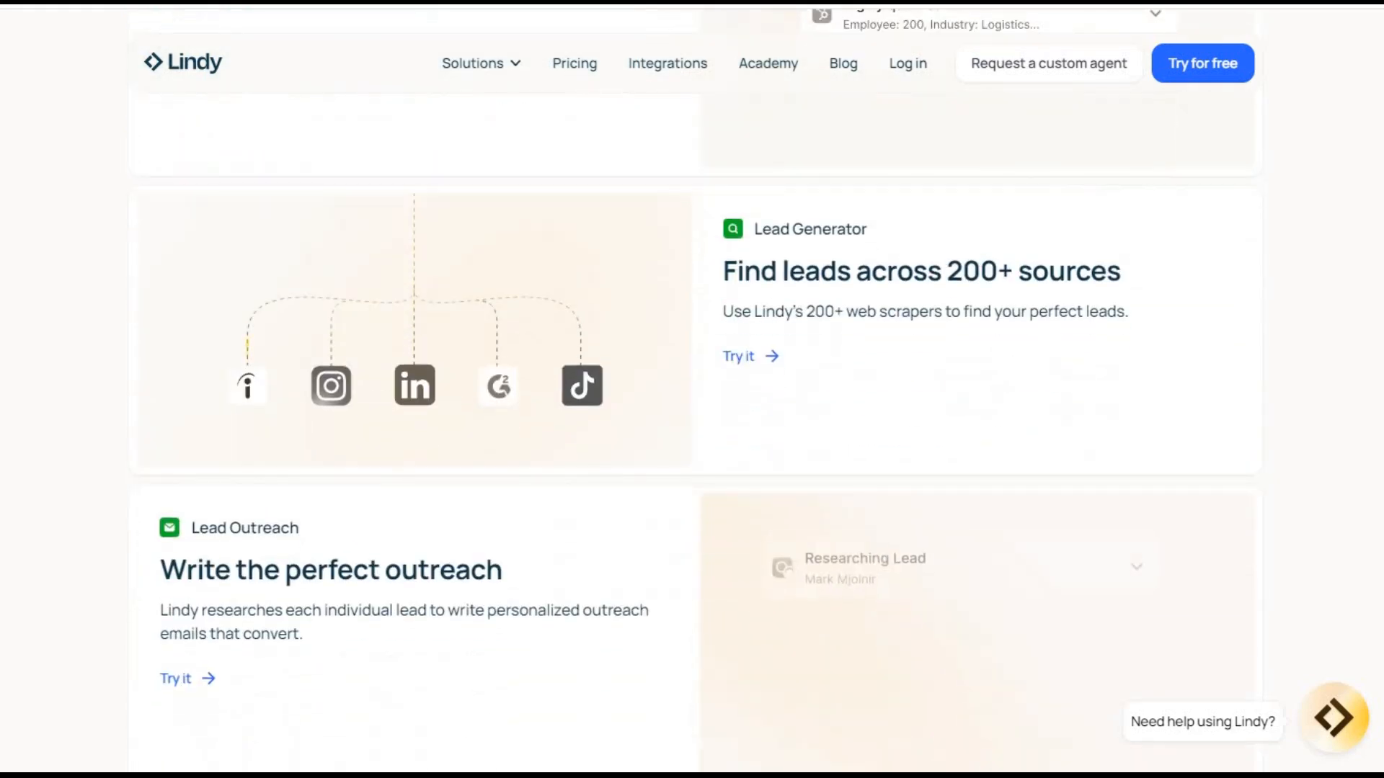